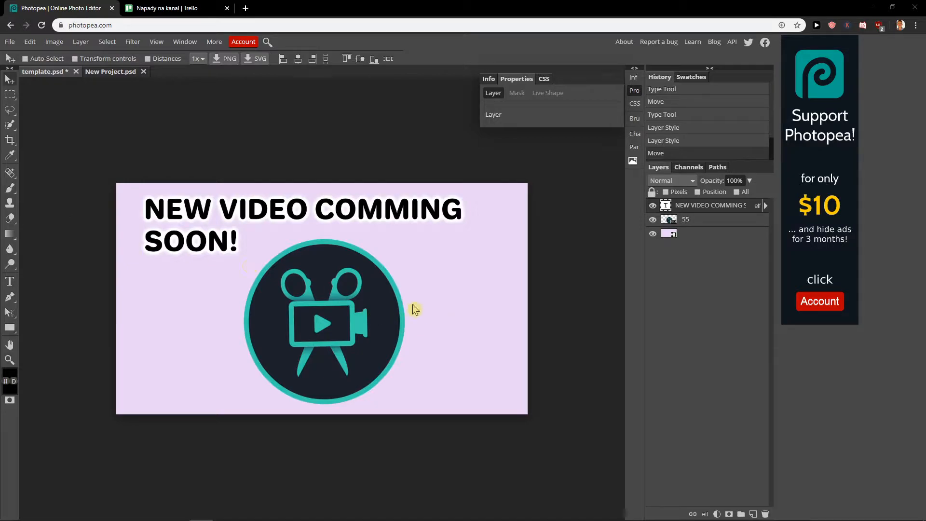
{"action": "mouse_move", "coordinate": [91, 80]}
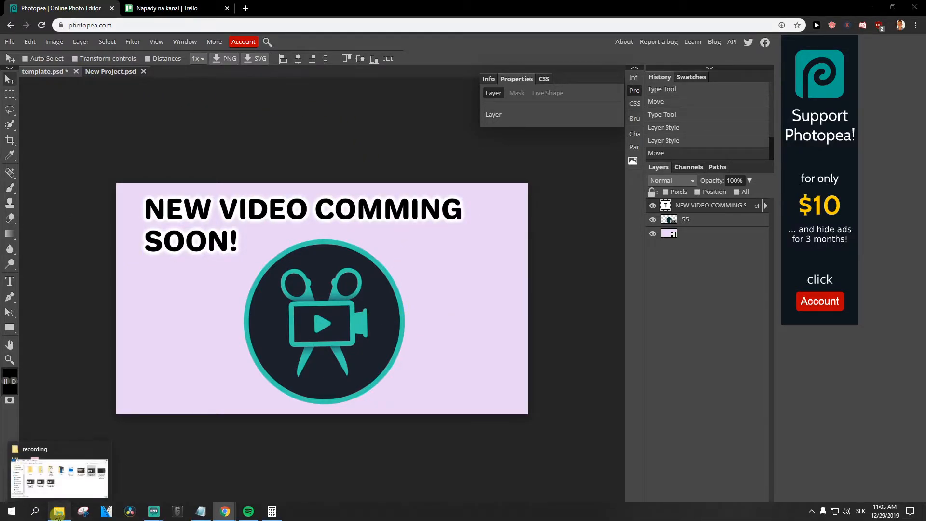
Bring the black dog photo into Photopea as its own document, 5400.psd.
{"action": "left_click", "coordinate": [58, 511]}
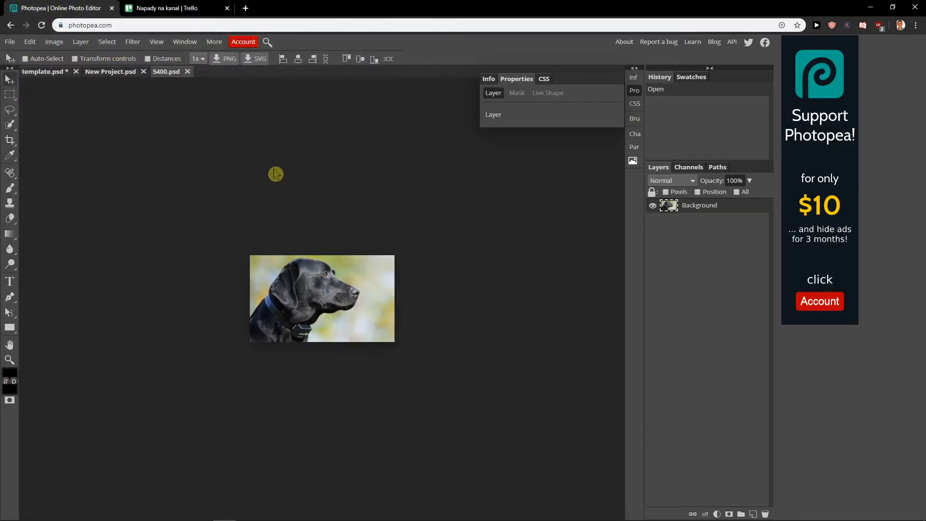
{"action": "mouse_move", "coordinate": [494, 238]}
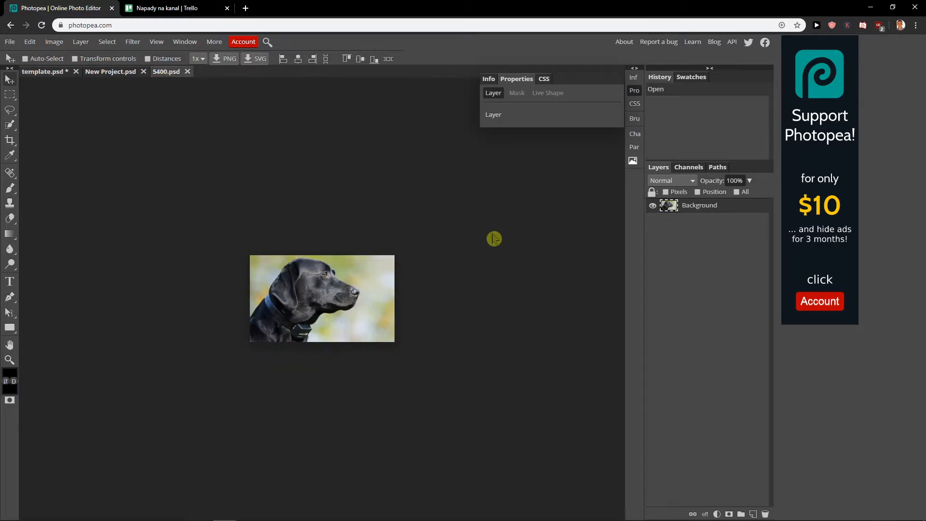
Duplicate the dog's Background layer and send the copy into template.psd as its top layer.
{"action": "right_click", "coordinate": [700, 204]}
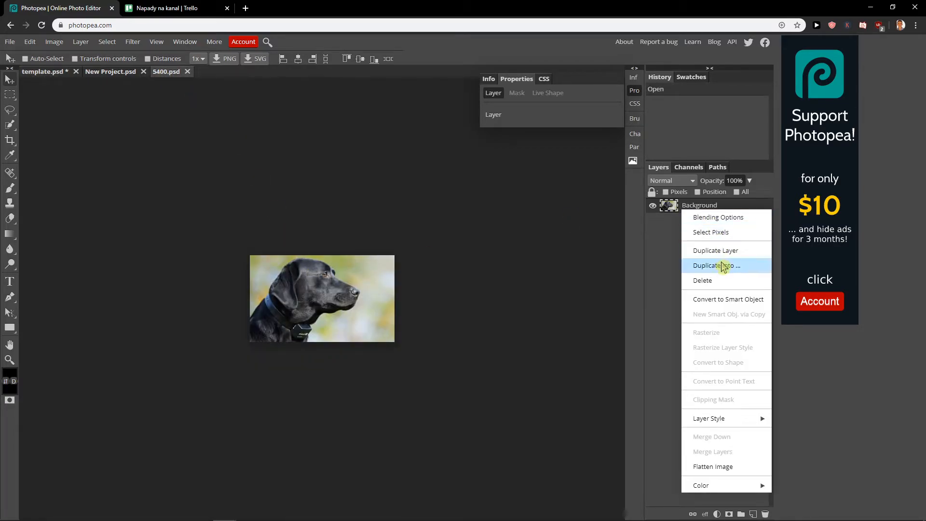
{"action": "left_click", "coordinate": [715, 249]}
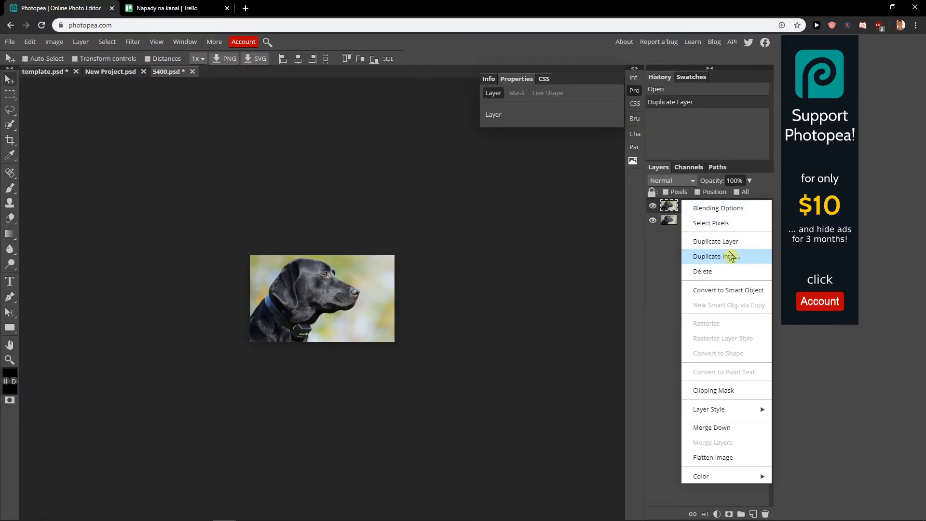
{"action": "left_click", "coordinate": [715, 256]}
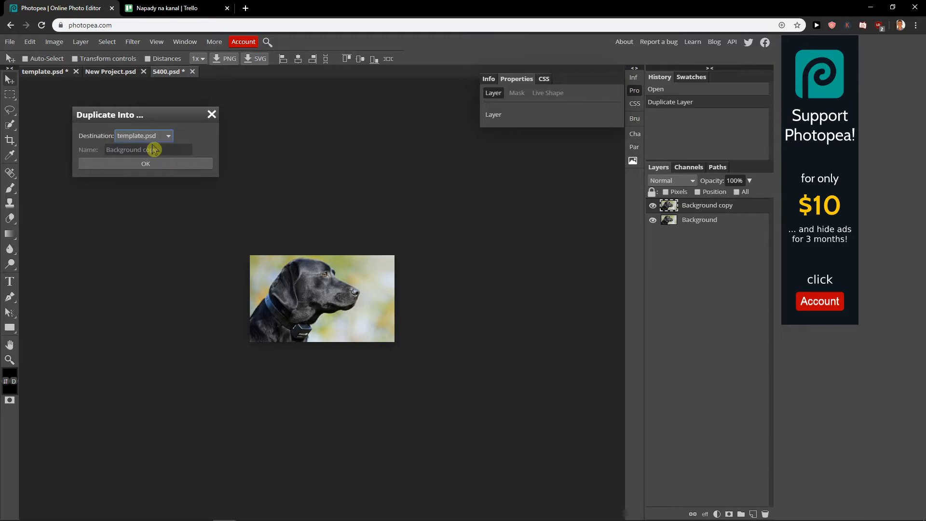
{"action": "left_click", "coordinate": [146, 164]}
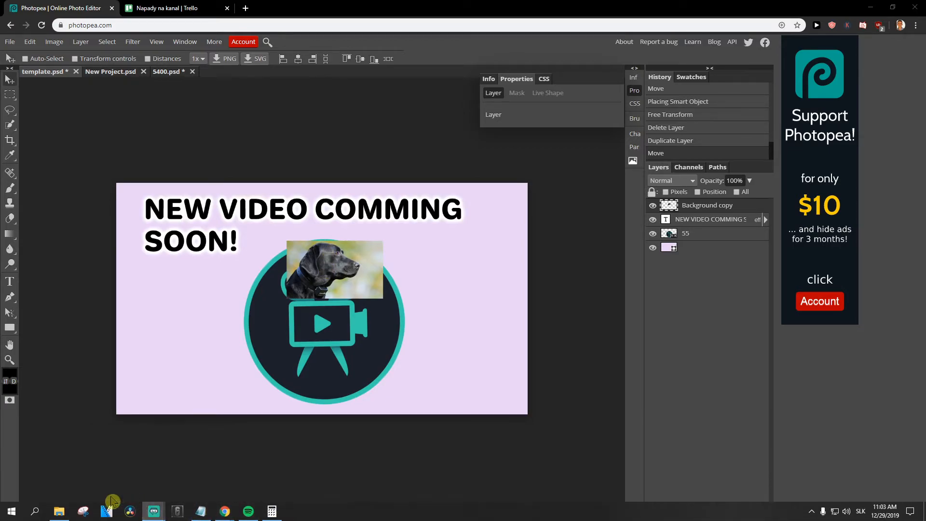
{"action": "mouse_move", "coordinate": [262, 319]}
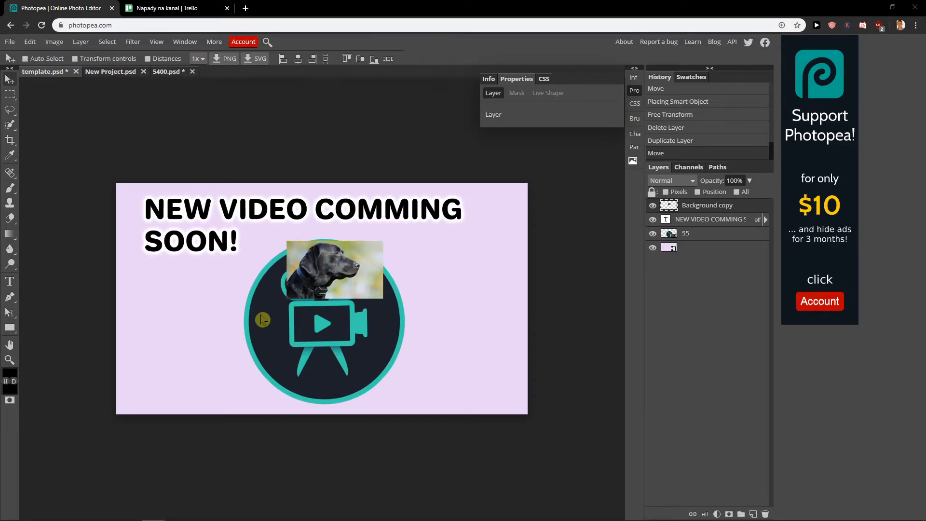